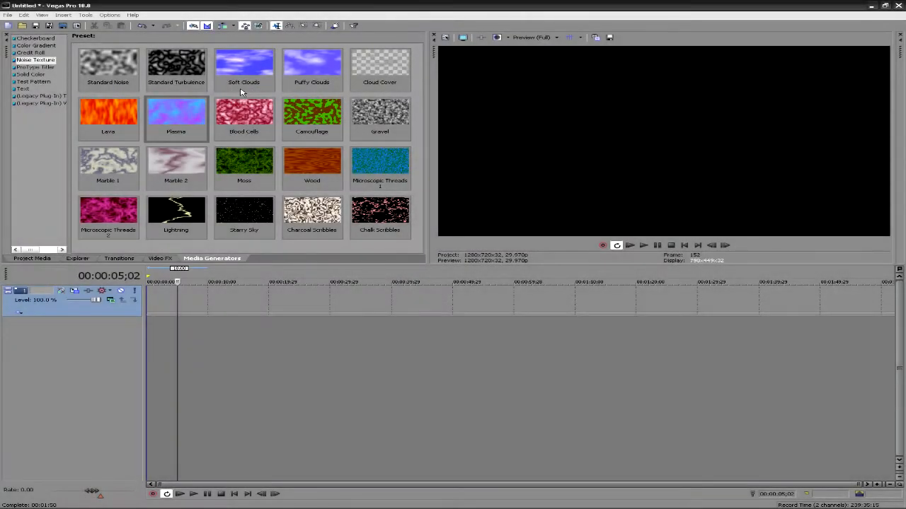
mouse_move(183, 340)
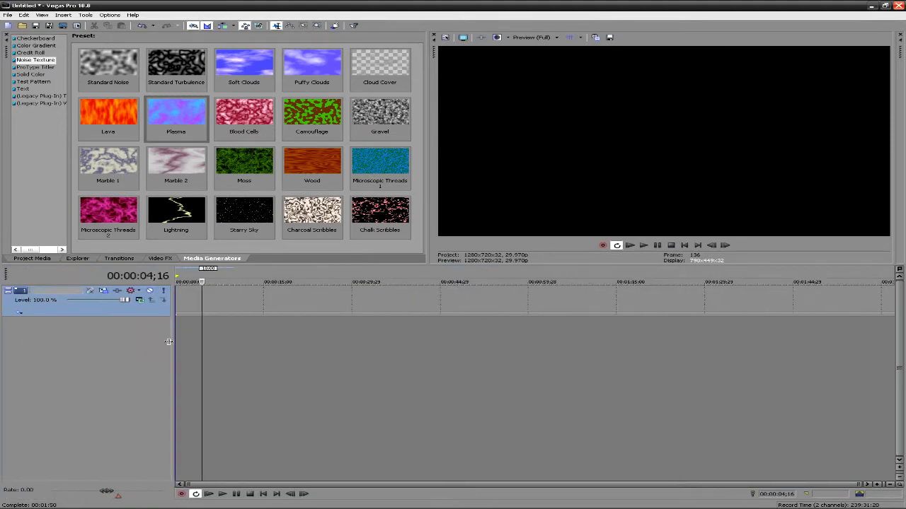
Step: Insert the Starry Sky texture preset from Media Generators as a clip on the timeline
click(243, 213)
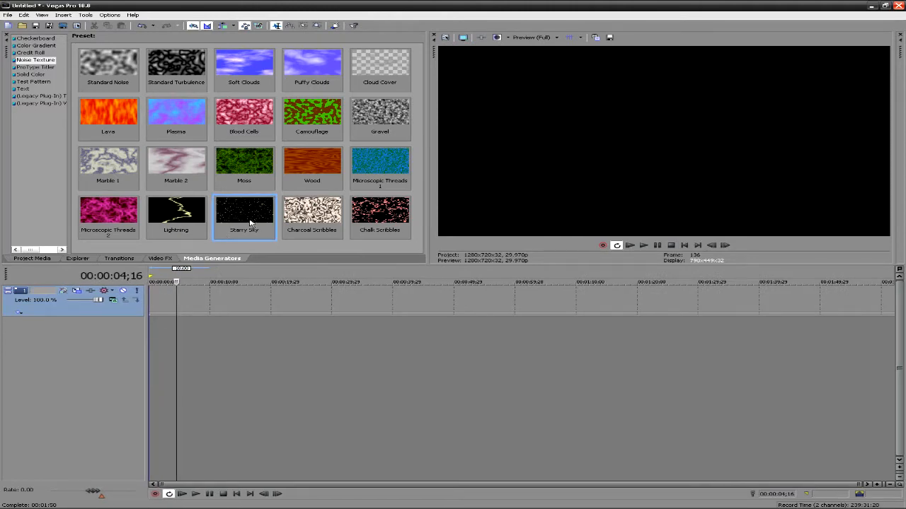
double_click(243, 213)
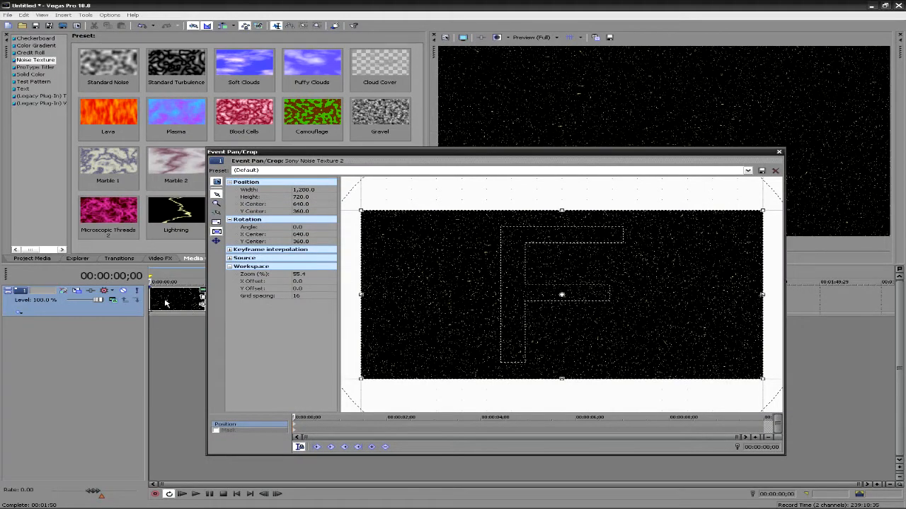
mouse_move(413, 337)
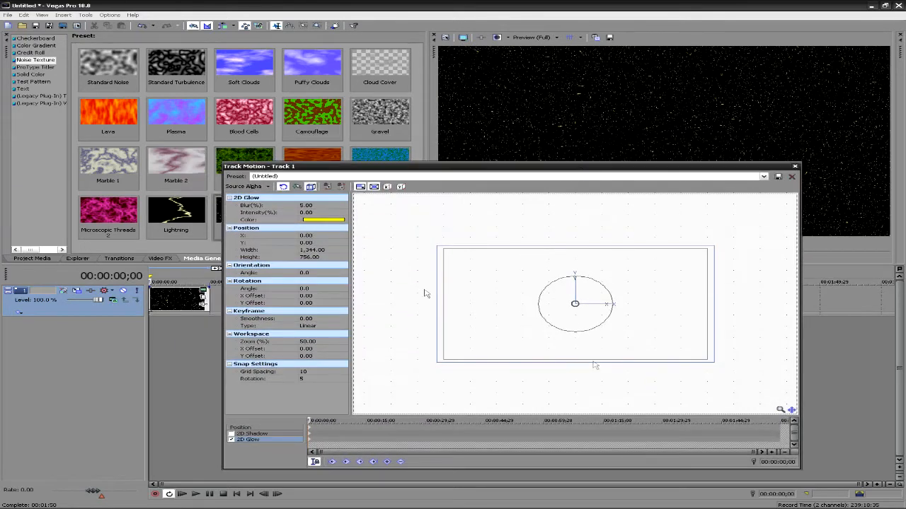
mouse_move(622, 294)
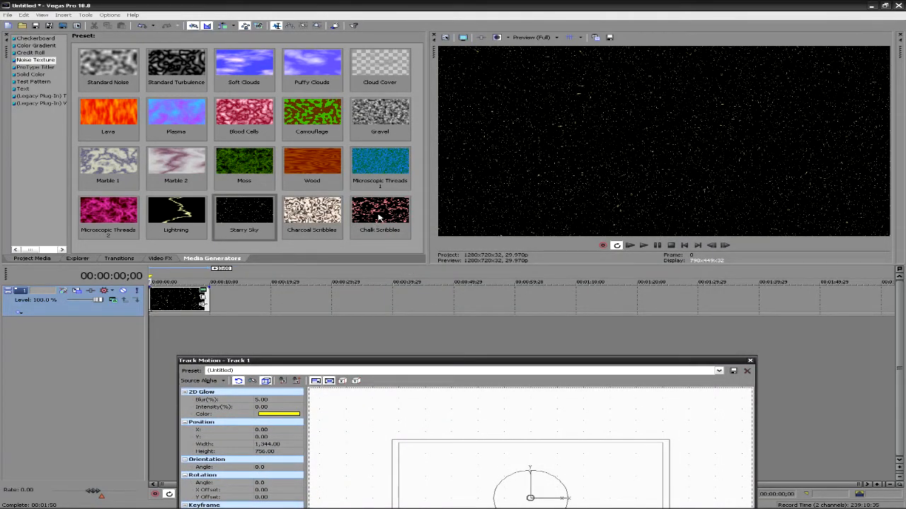
Step: Bring the Track Motion window for the starry-sky track fully into view
click(380, 210)
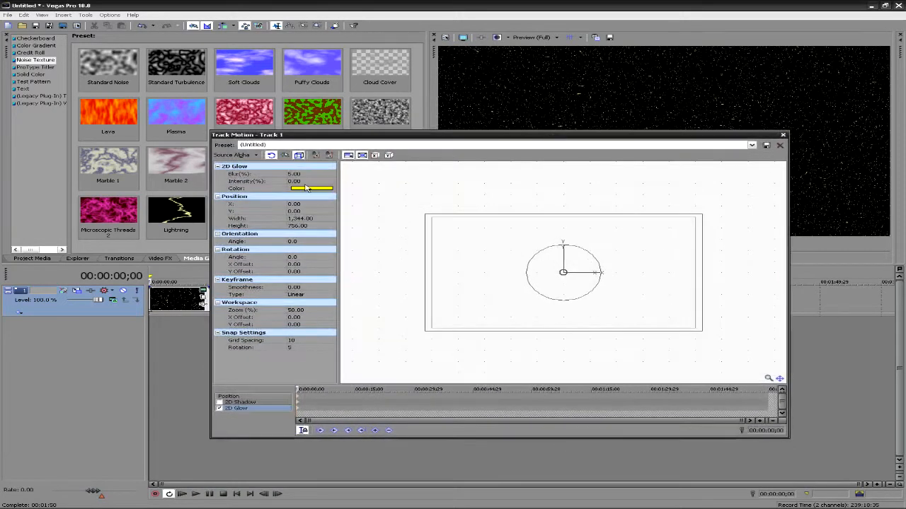
mouse_move(113, 286)
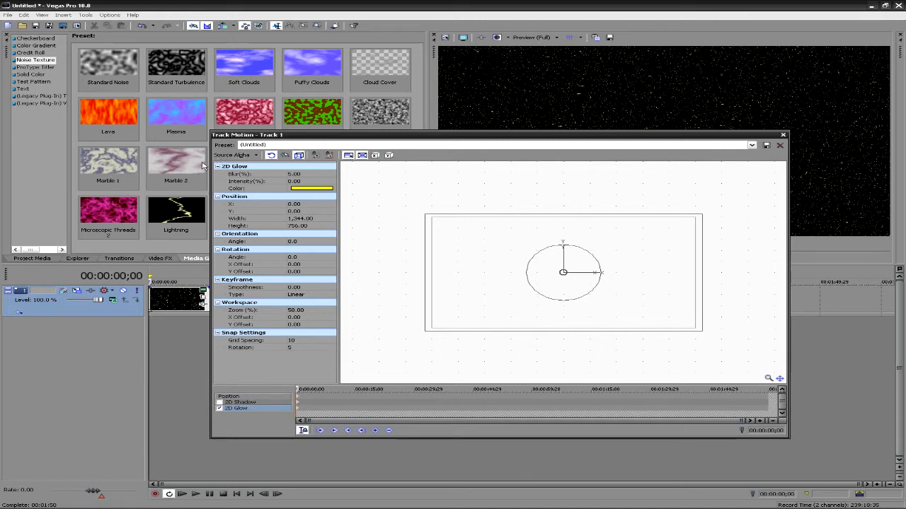
mouse_move(275, 355)
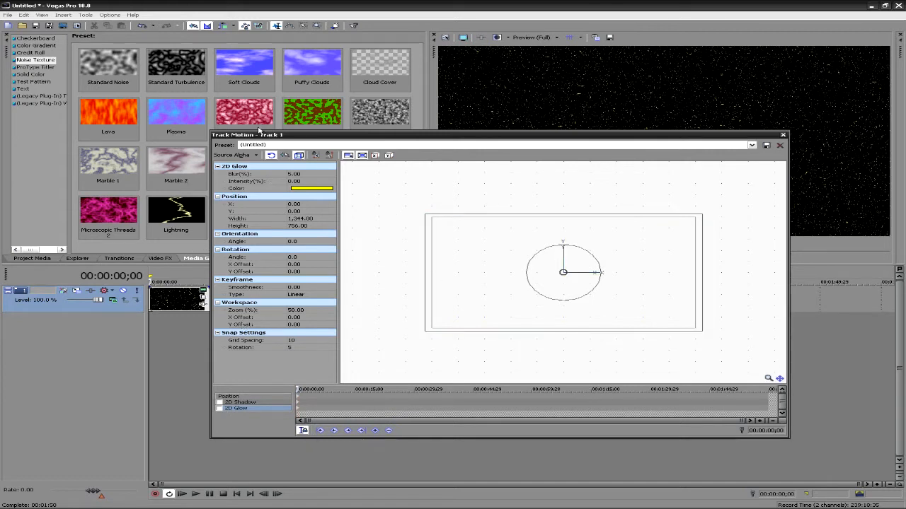
mouse_move(298, 252)
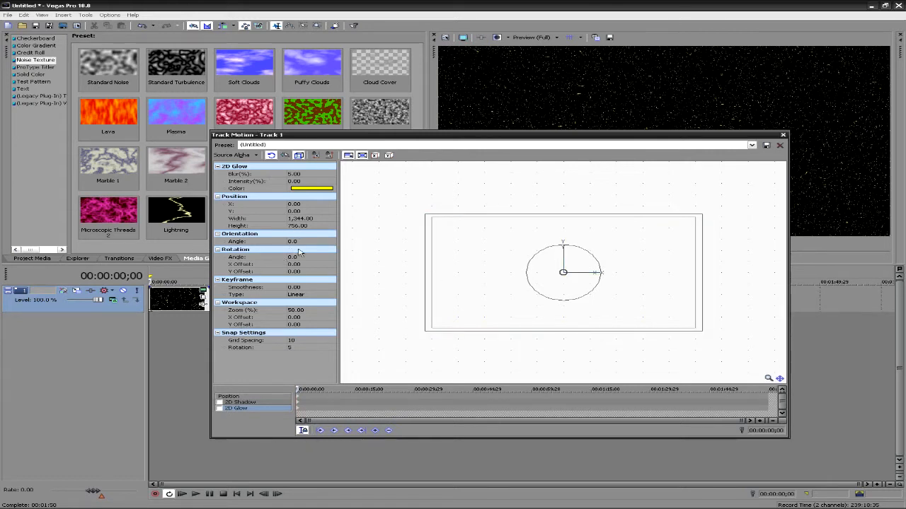
mouse_move(439, 166)
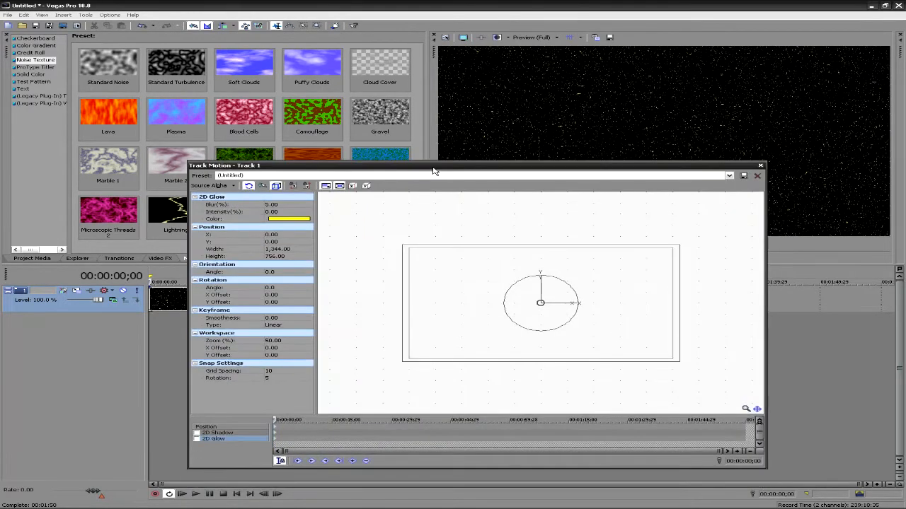
mouse_move(325, 185)
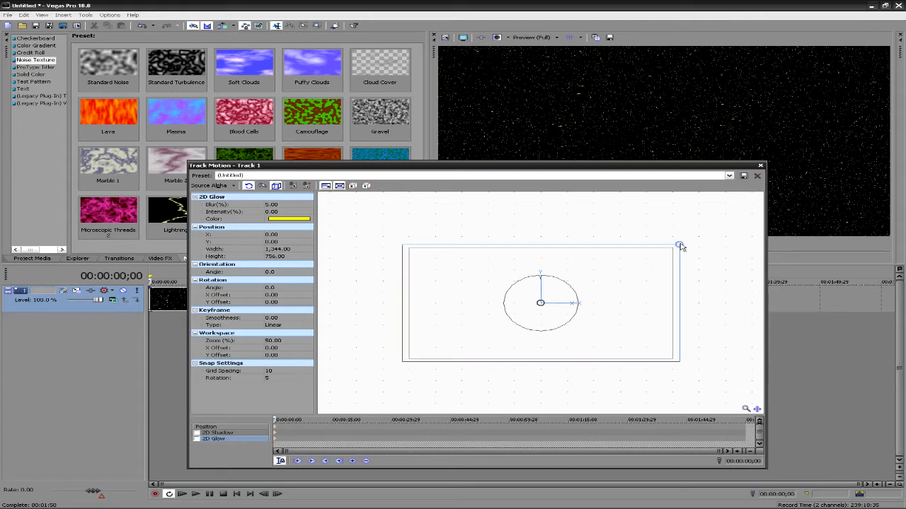
Step: Resize the starry-sky track's framing rectangle by its corner in Track Motion
drag(681, 245, 658, 255)
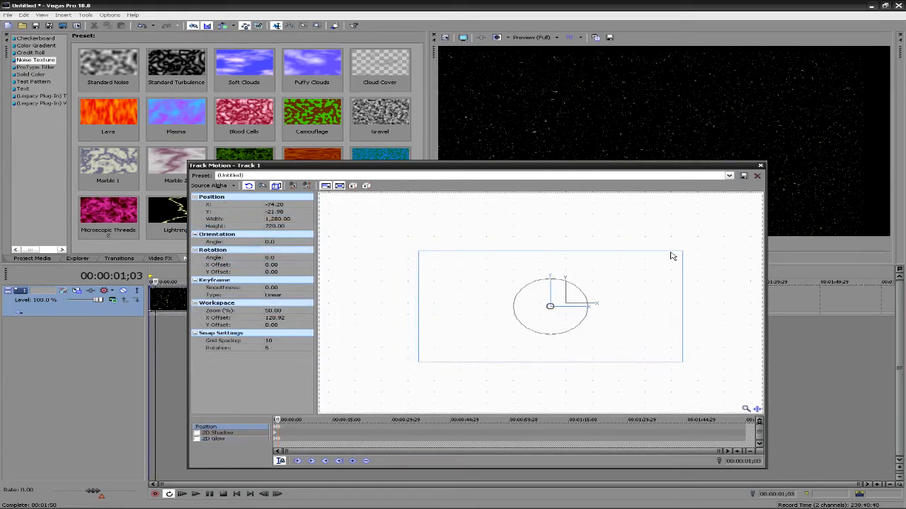
mouse_move(593, 281)
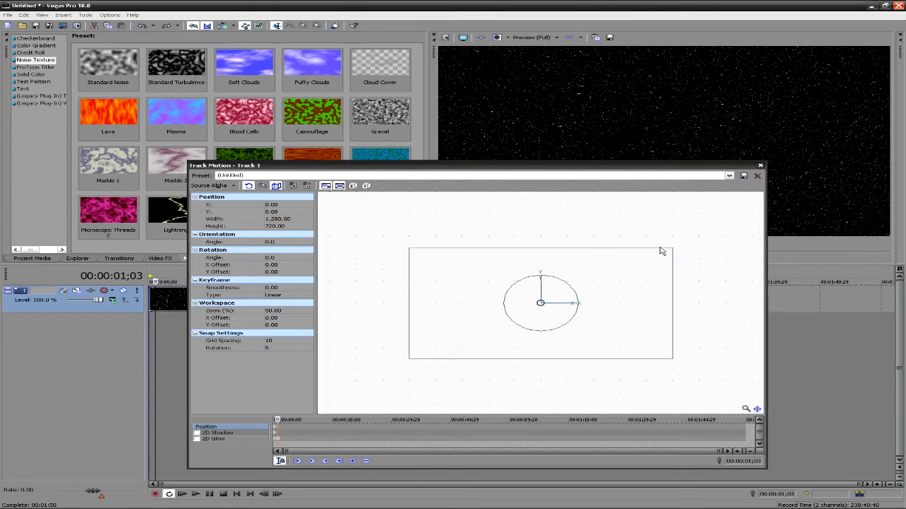
mouse_move(682, 246)
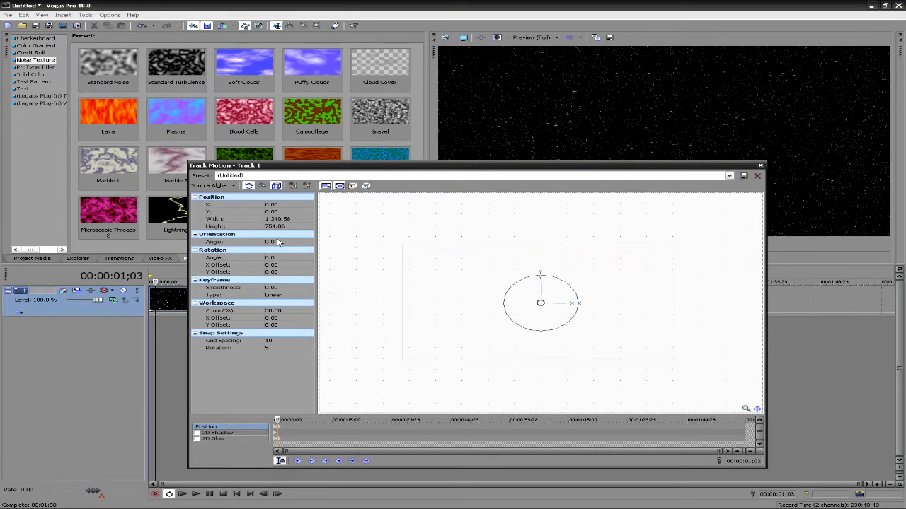
mouse_move(292, 185)
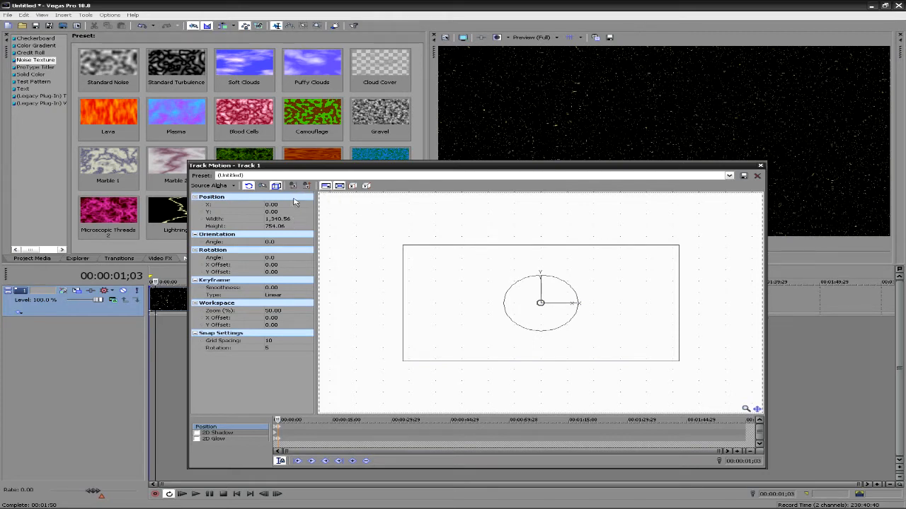
mouse_move(563, 240)
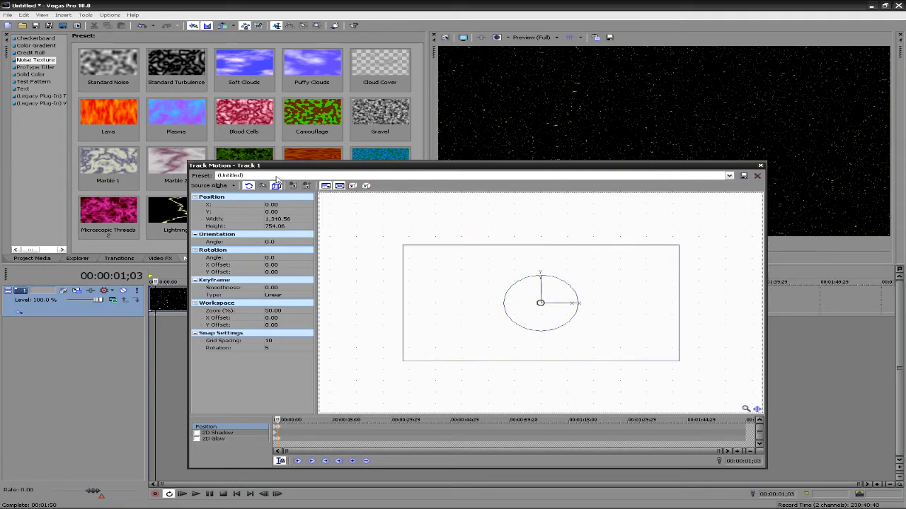
Step: Shrink the starry-sky frame to about 1,269 wide and leave it slightly off-center
drag(540, 303, 535, 275)
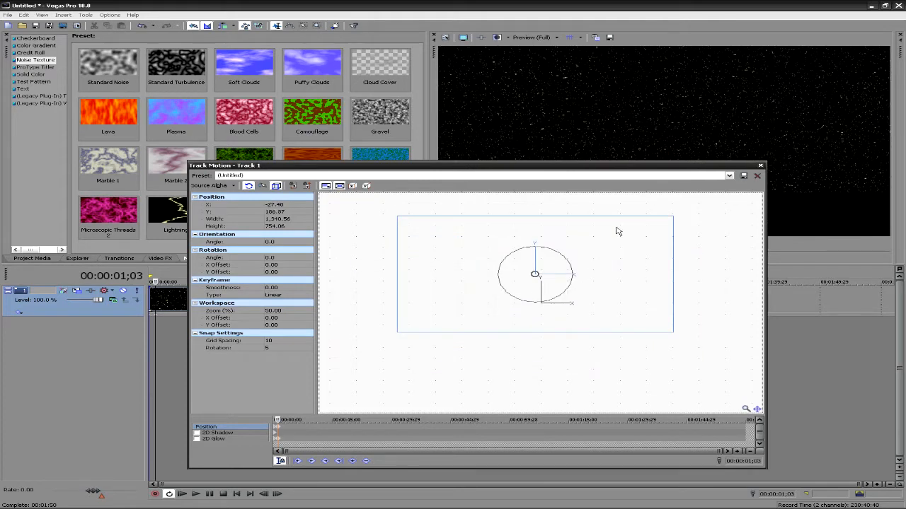
drag(535, 275, 546, 295)
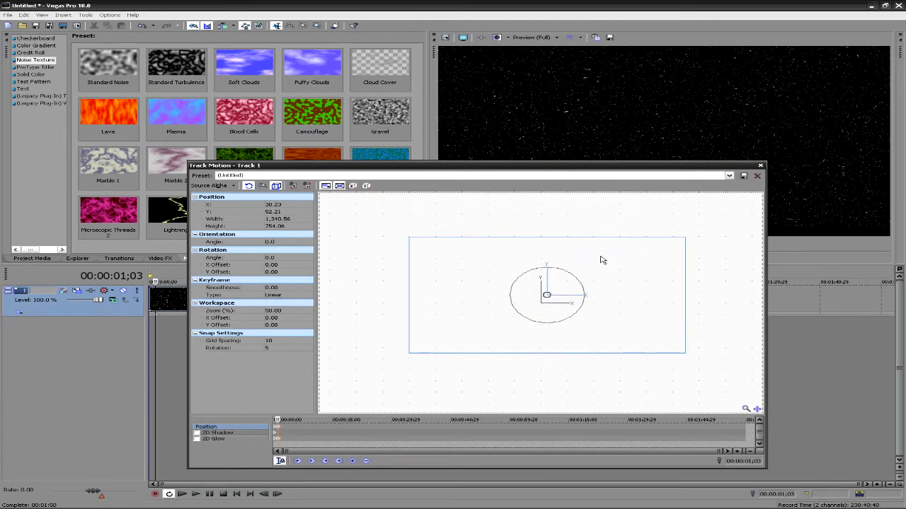
click(307, 186)
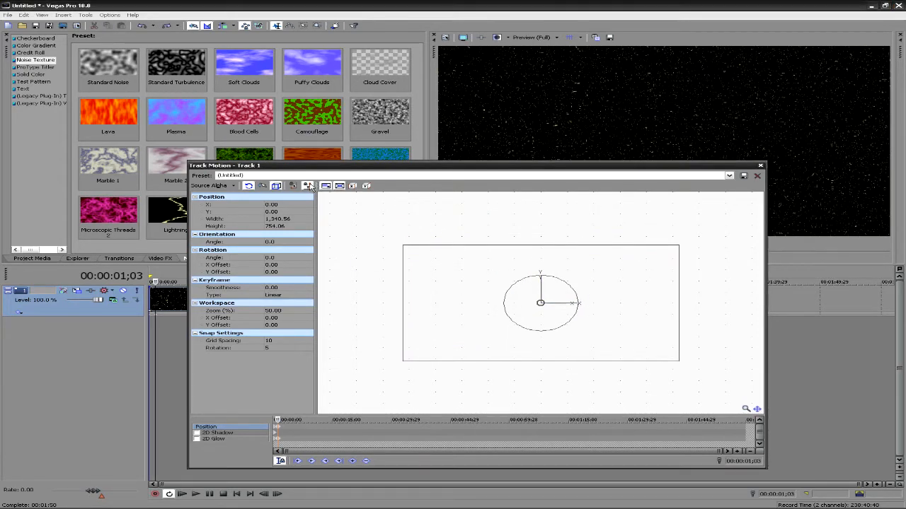
drag(403, 246, 413, 249)
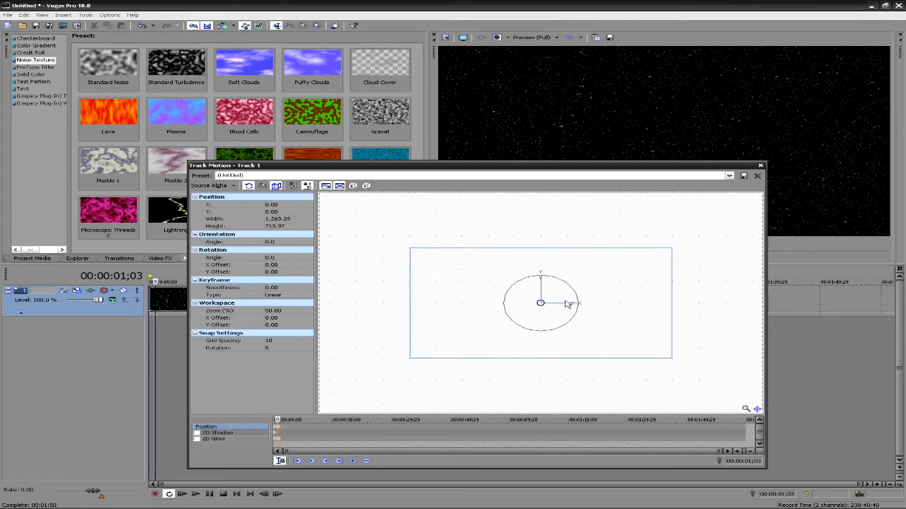
drag(541, 303, 535, 302)
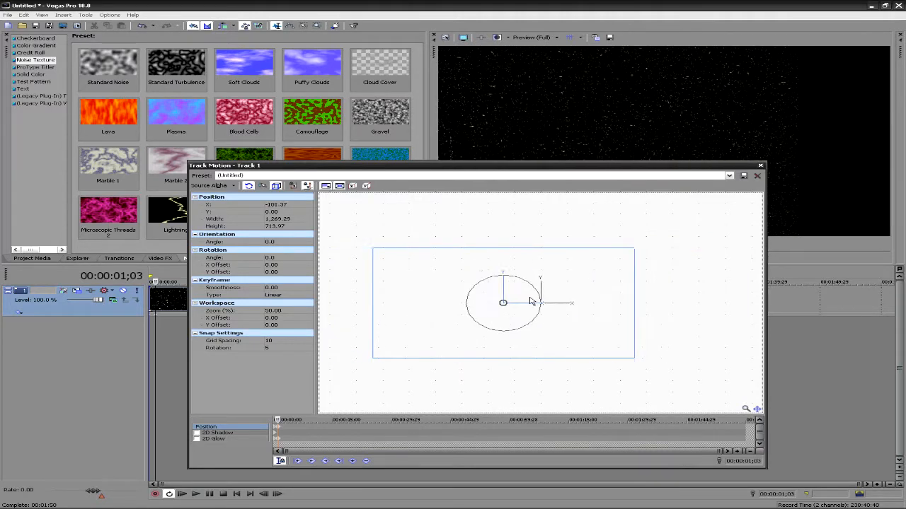
drag(502, 303, 540, 303)
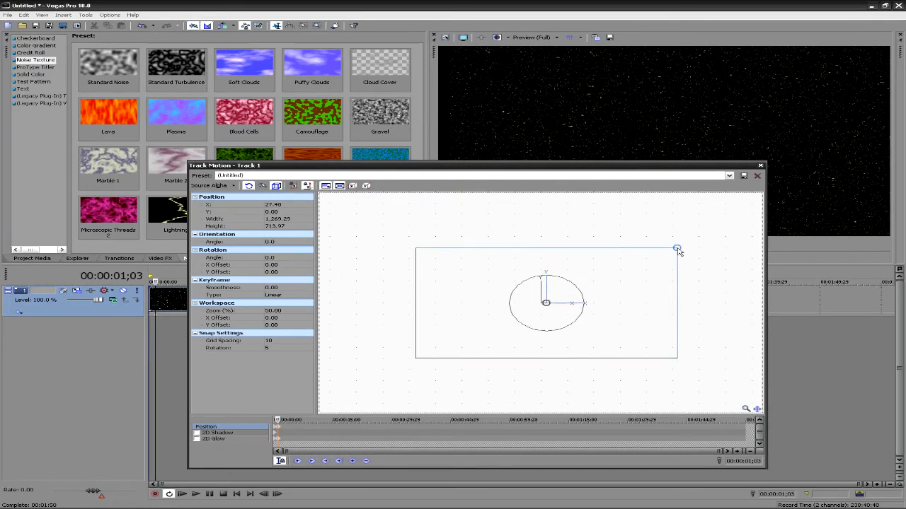
Step: Shrink the starry-sky frame to about 846 wide and recenter it in the picture
drag(677, 250, 634, 269)
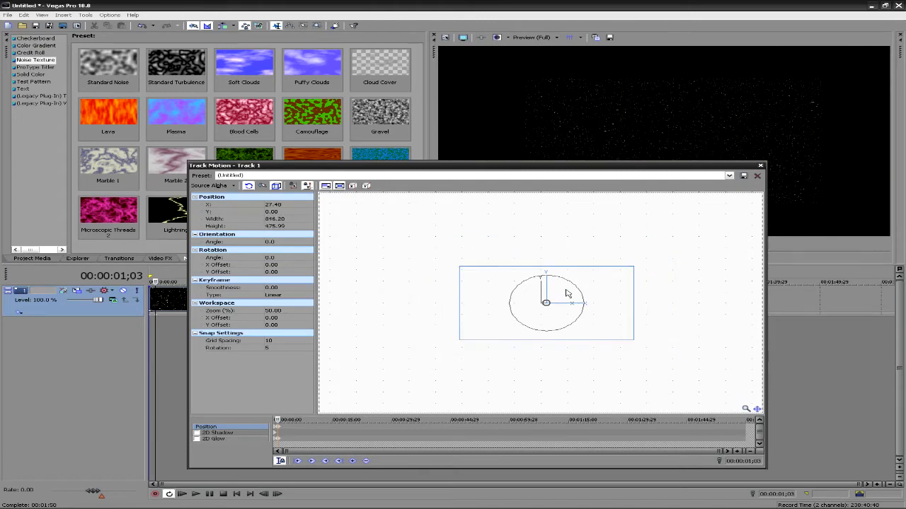
drag(566, 303, 546, 303)
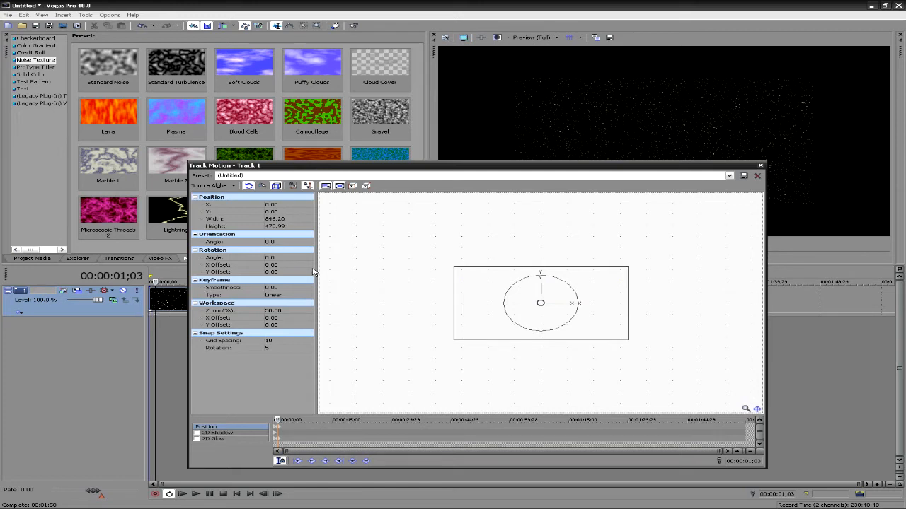
mouse_move(296, 379)
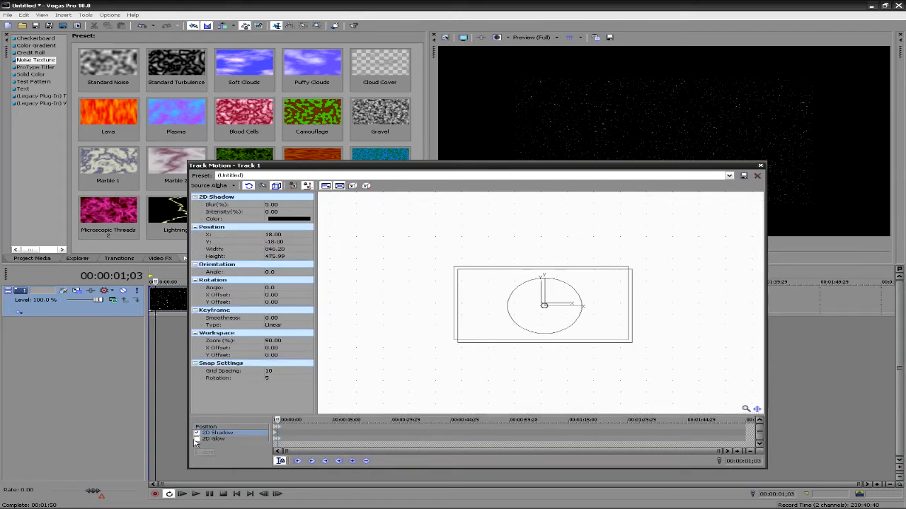
Step: Enable 2D Glow so a yellow glow surrounds the smaller starfield frame
click(197, 439)
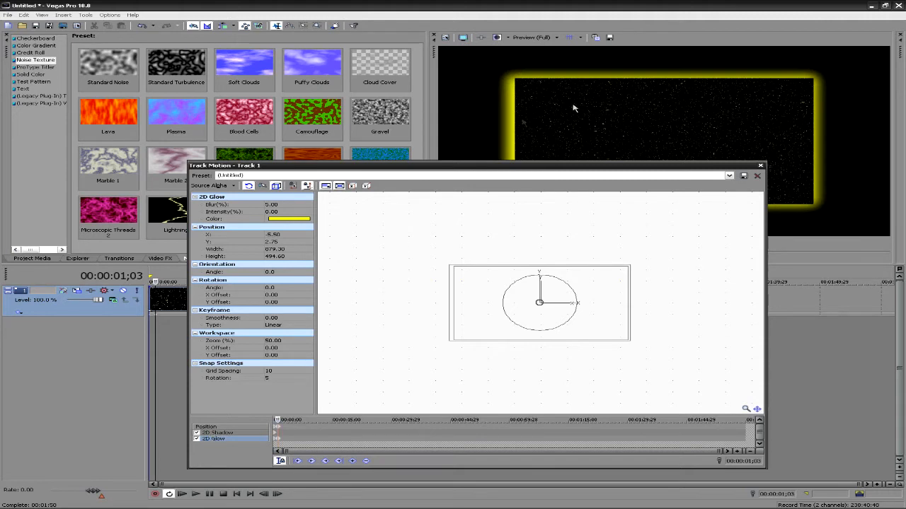
mouse_move(418, 113)
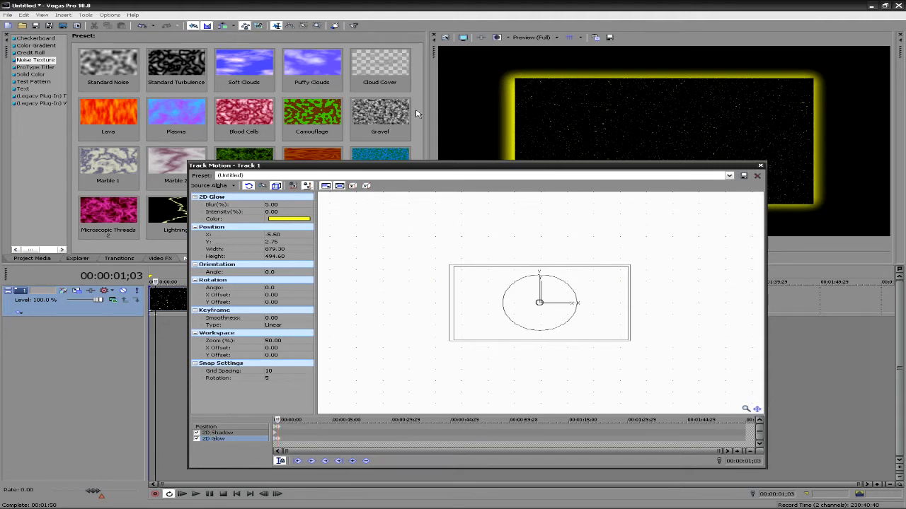
mouse_move(450, 87)
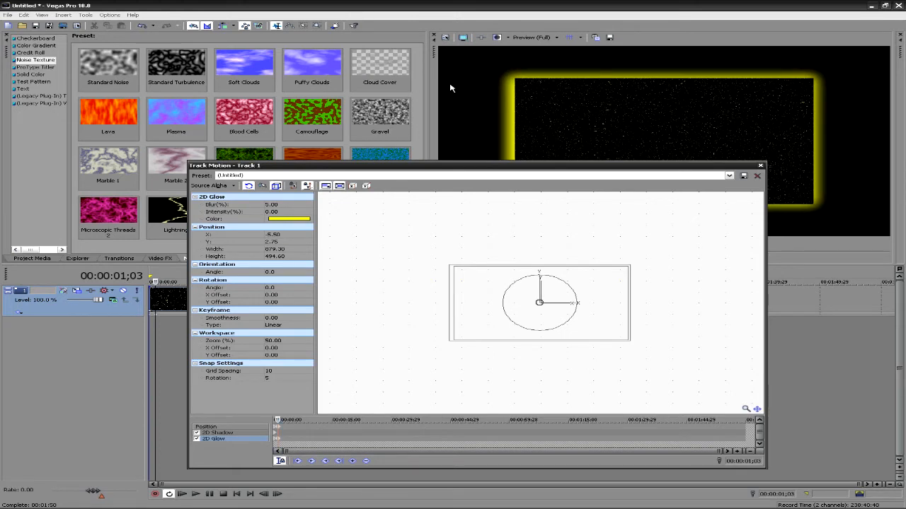
mouse_move(537, 170)
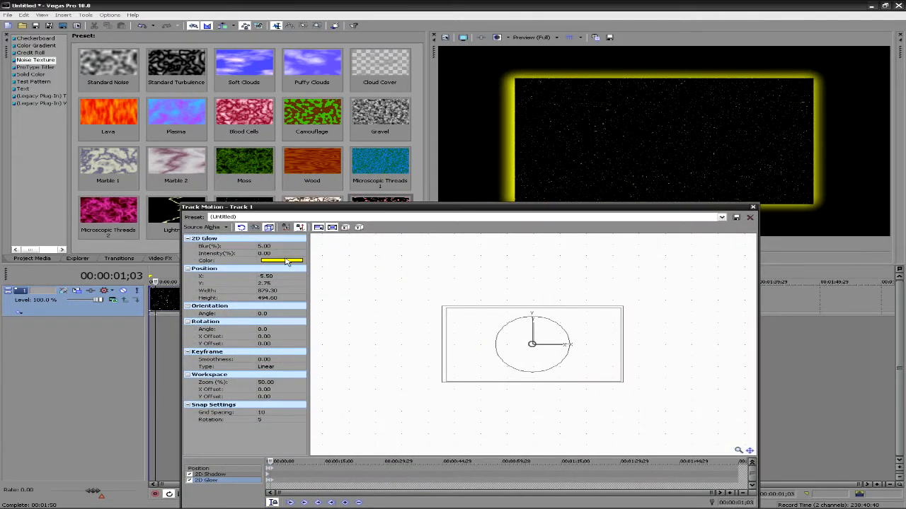
Step: Set the 2D Glow colour to light blue and widen the glow into a soft haze
click(282, 261)
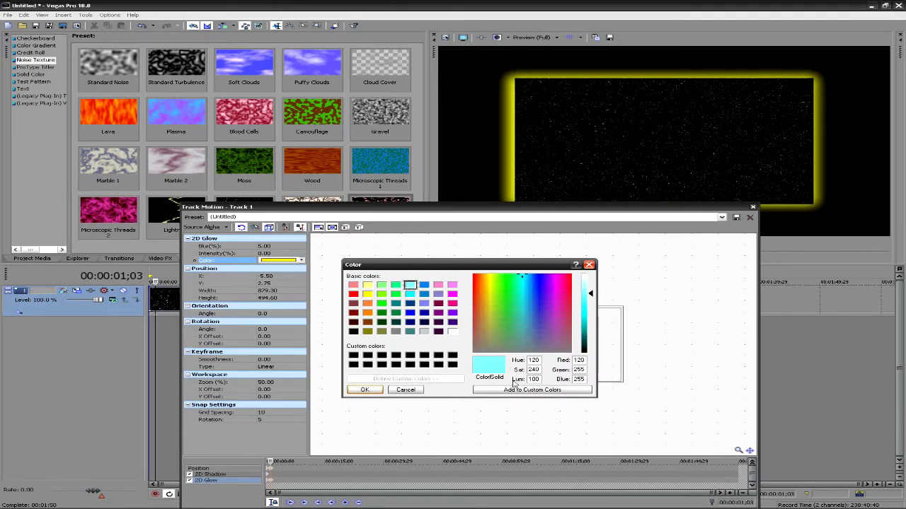
click(366, 391)
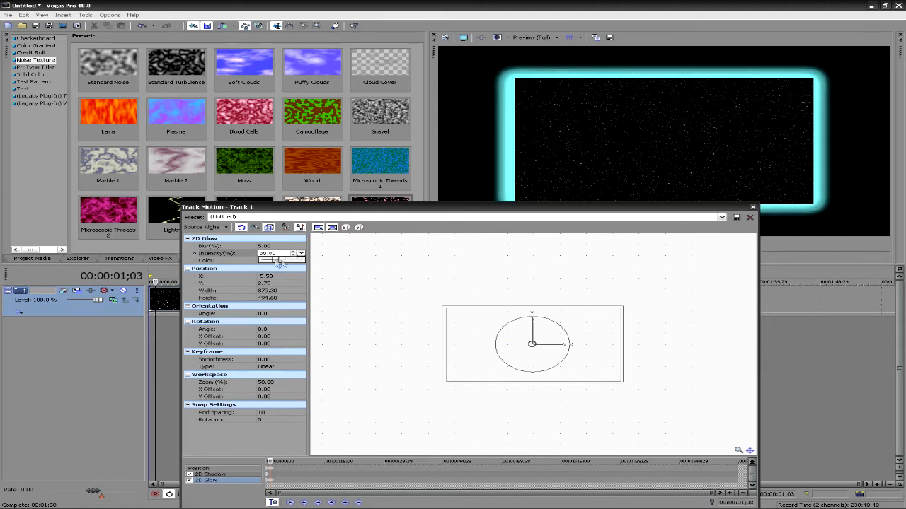
triple_click(271, 254)
text(0.5)
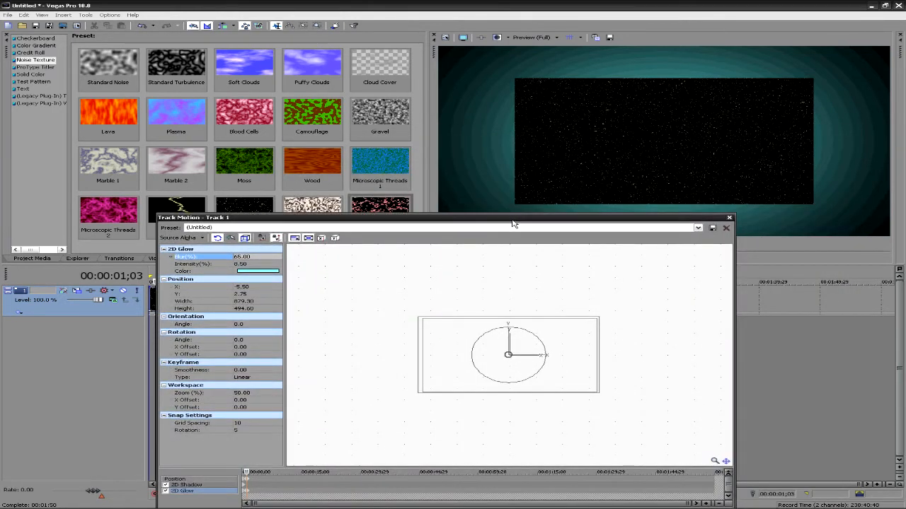
mouse_move(659, 215)
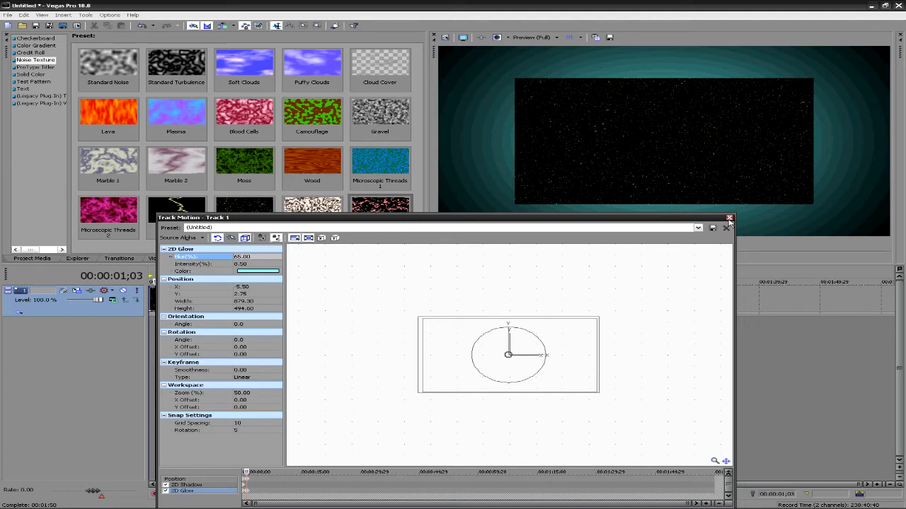
Step: Close Track Motion and move the lower track's Chalk Scribbles clip later on the timeline
click(727, 226)
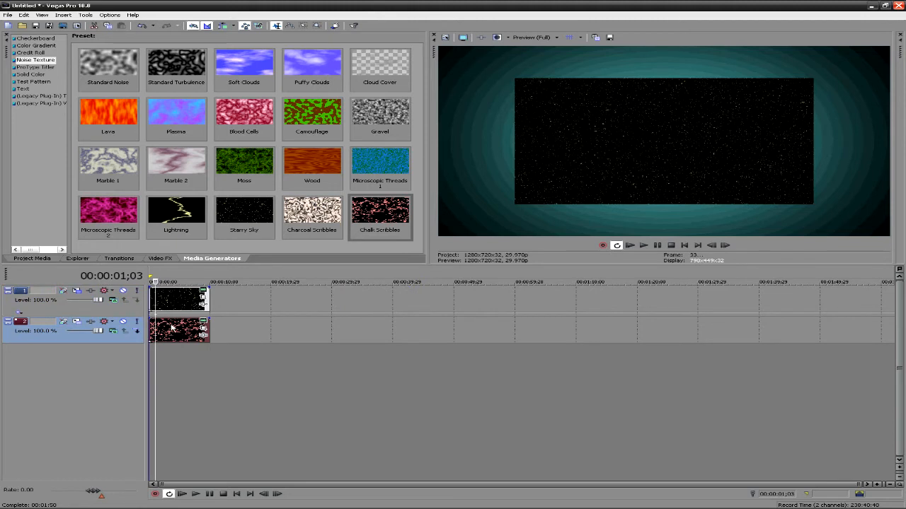
drag(178, 331, 241, 331)
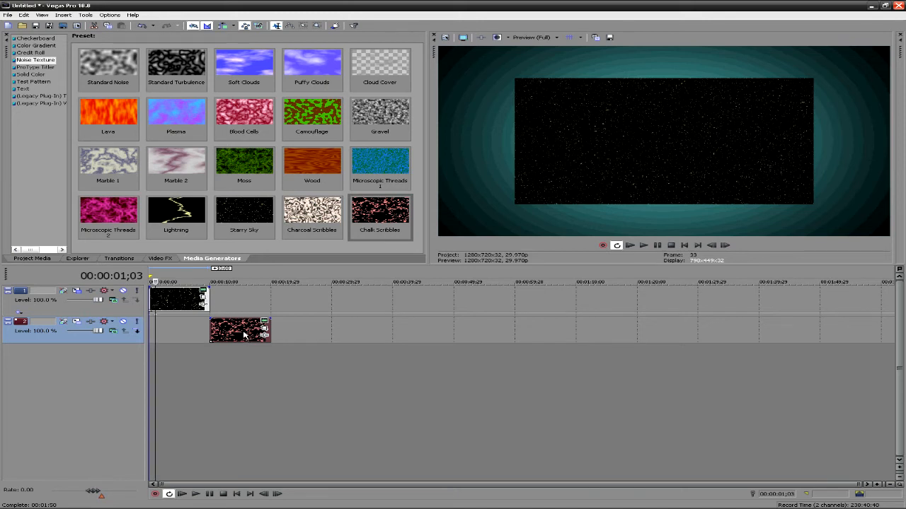
mouse_move(260, 367)
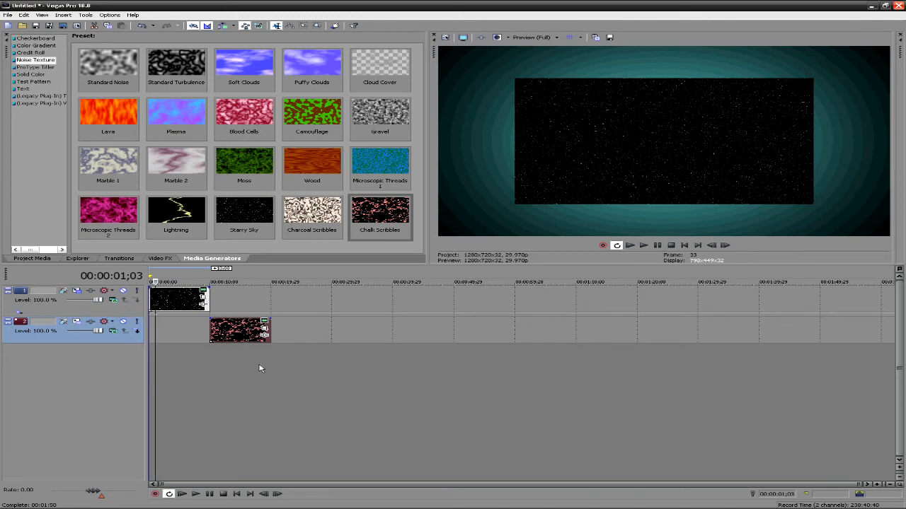
mouse_move(248, 325)
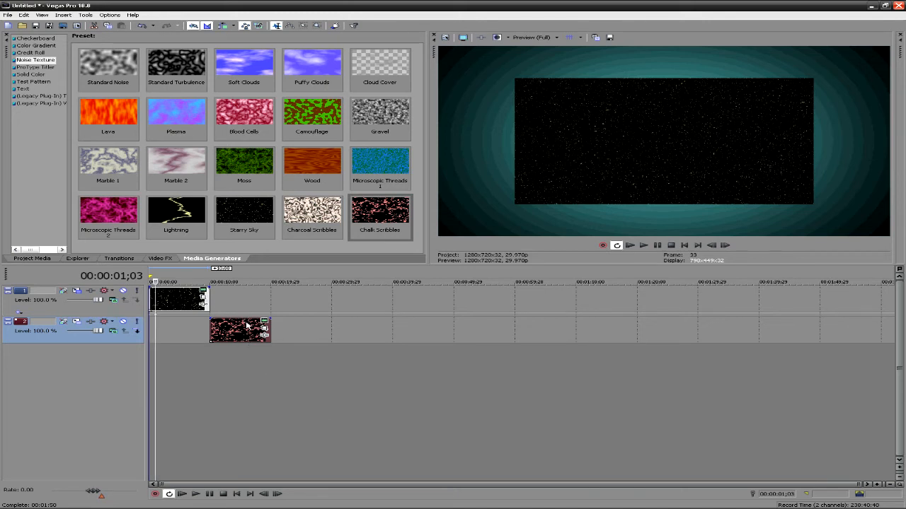
mouse_move(365, 319)
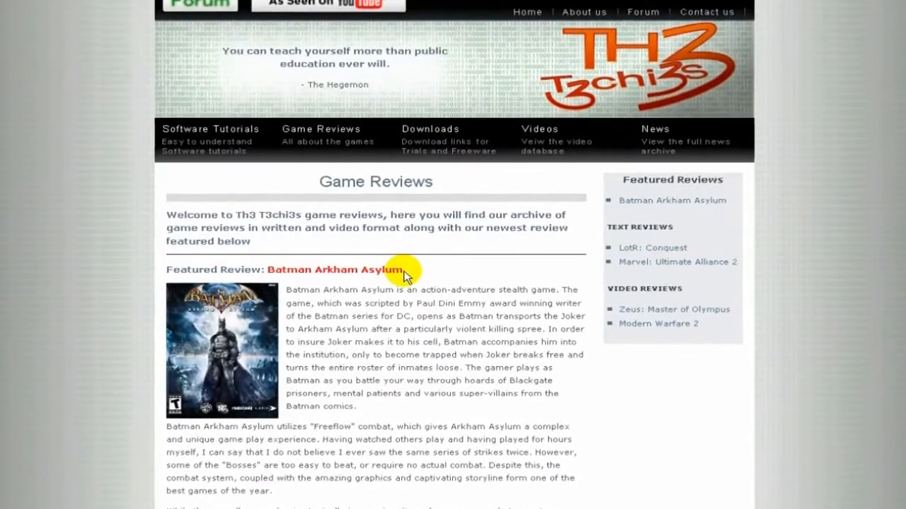
Step: Browse the site's Software Tutorials page down to the Video Editing section
click(209, 129)
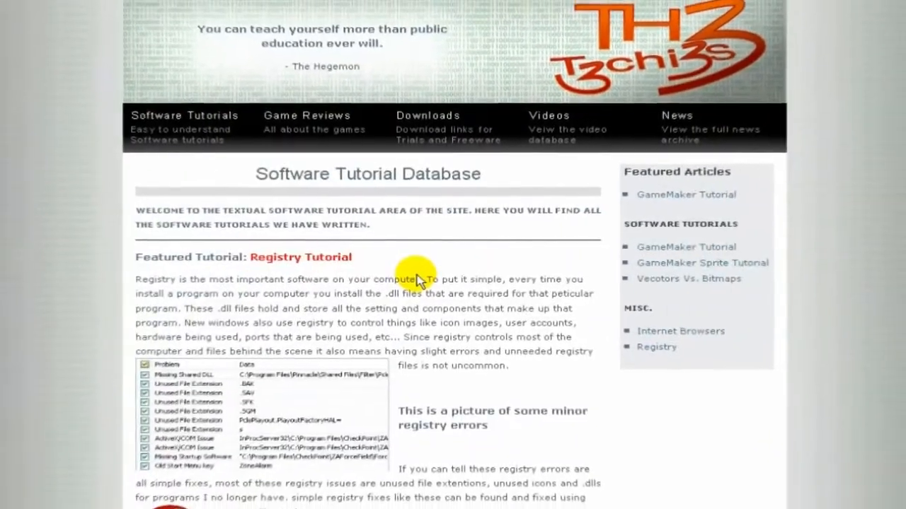
scroll(down, 3)
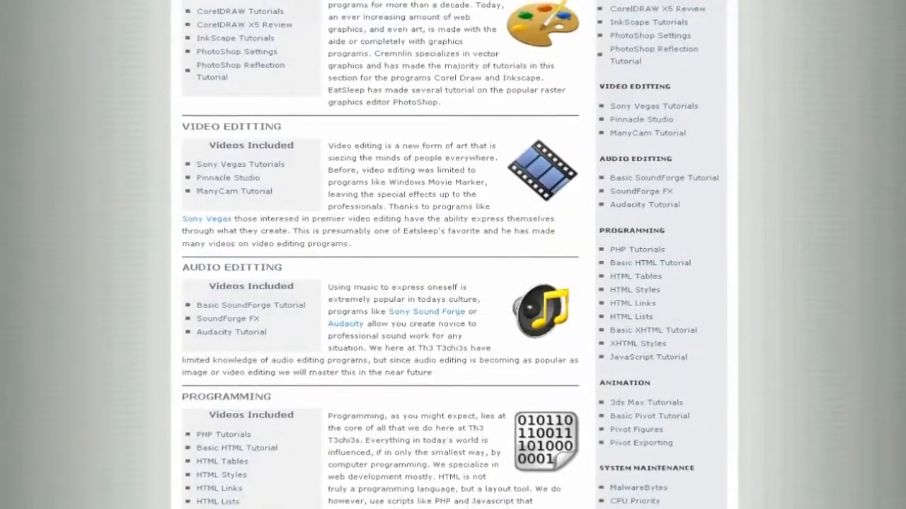
scroll(down, 3)
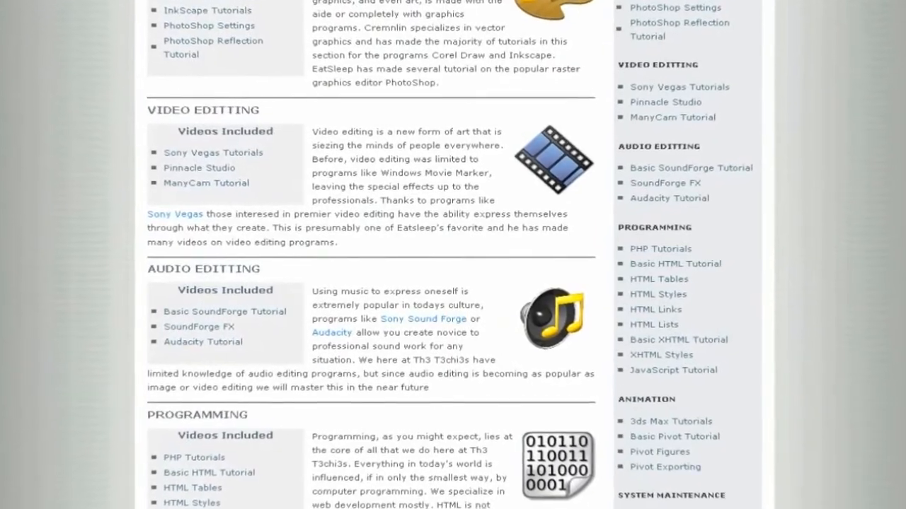